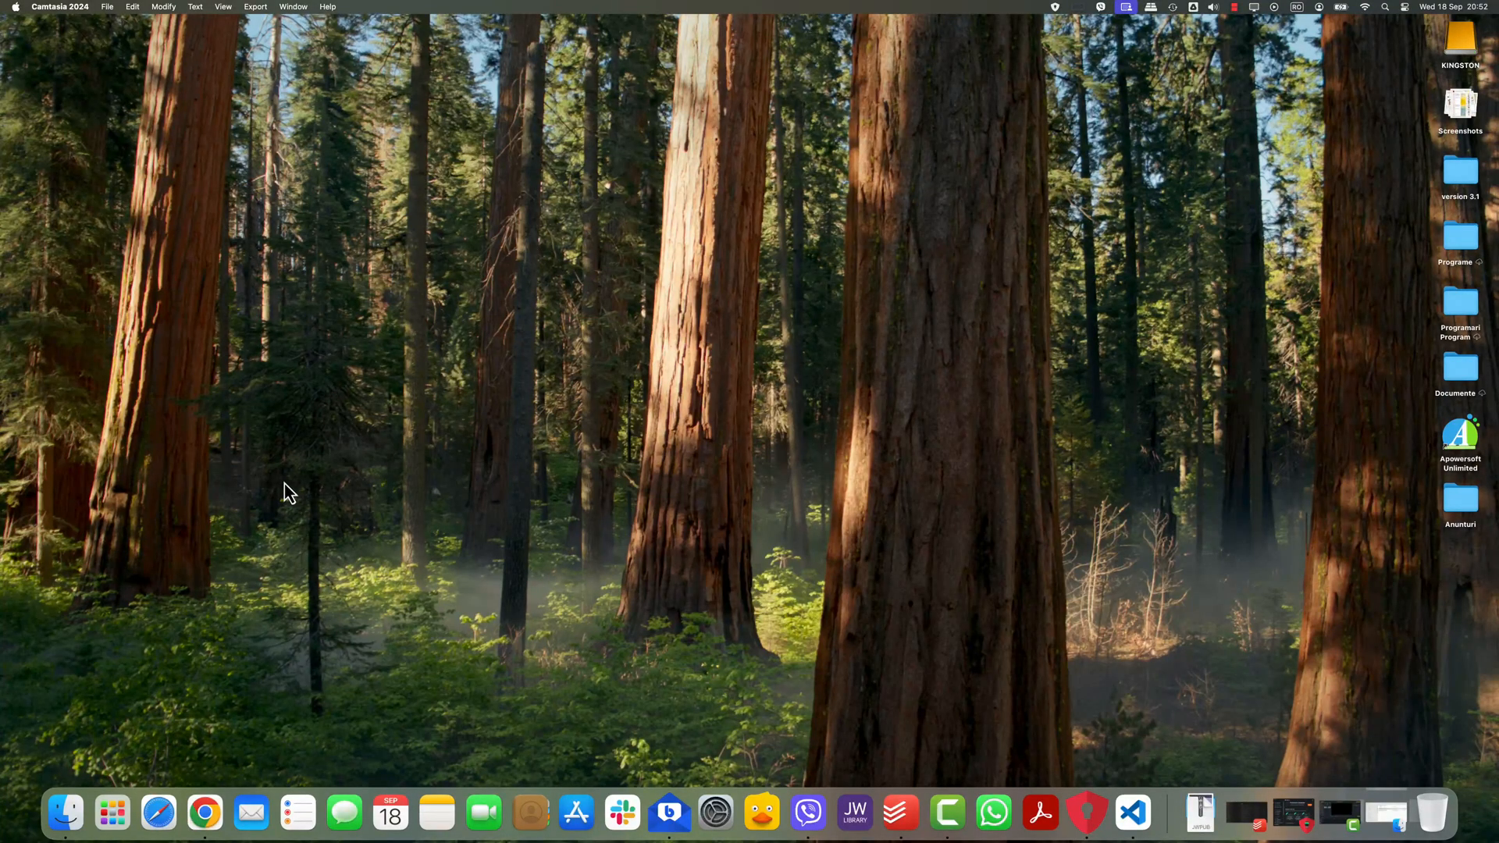
pyautogui.moveTo(270, 497)
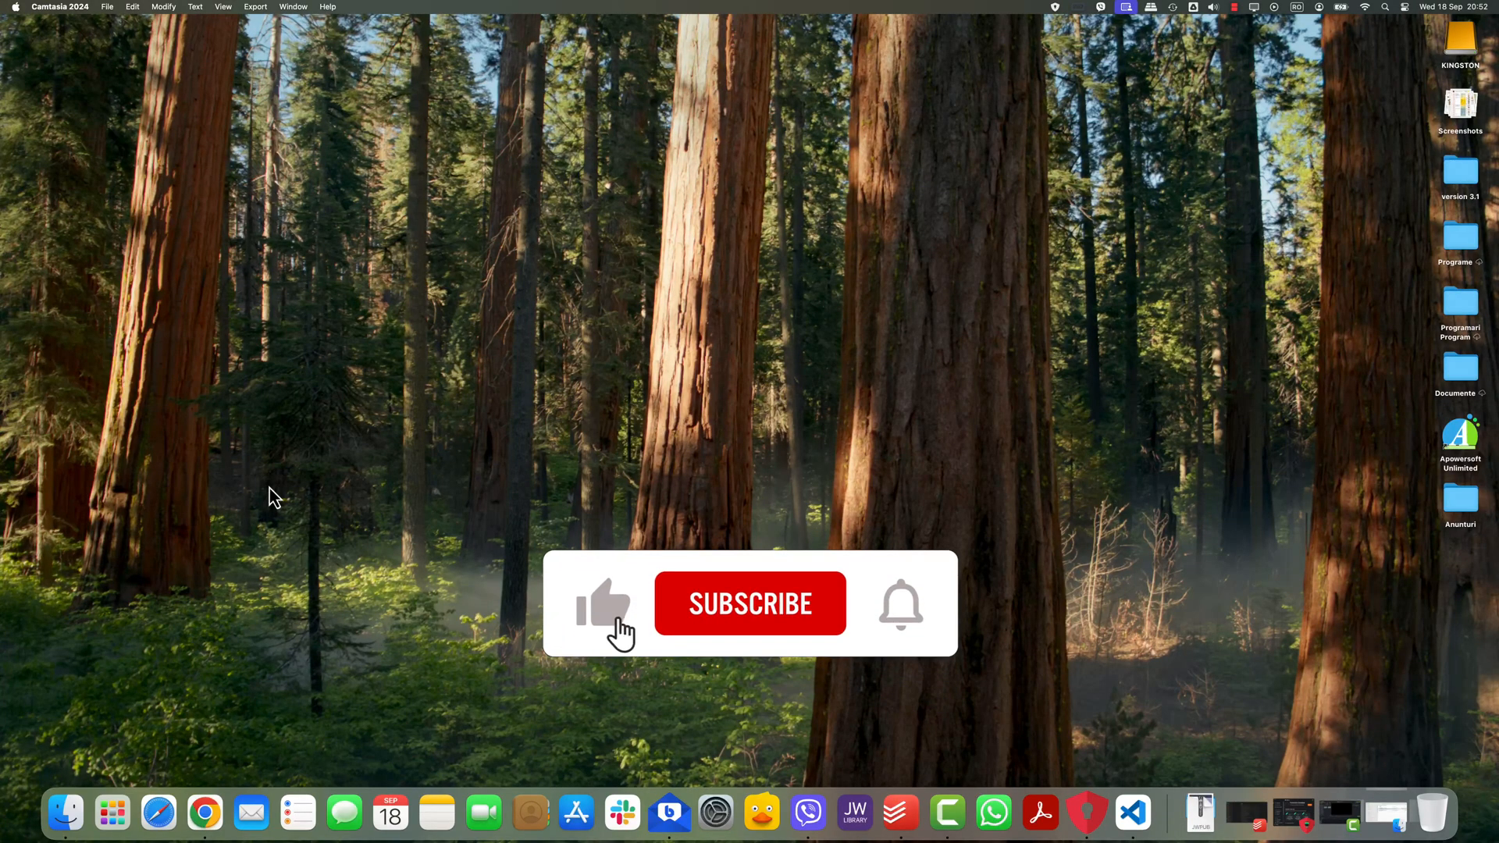
# Open Launchpad from the Dock to show all installed apps
pyautogui.click(750, 603)
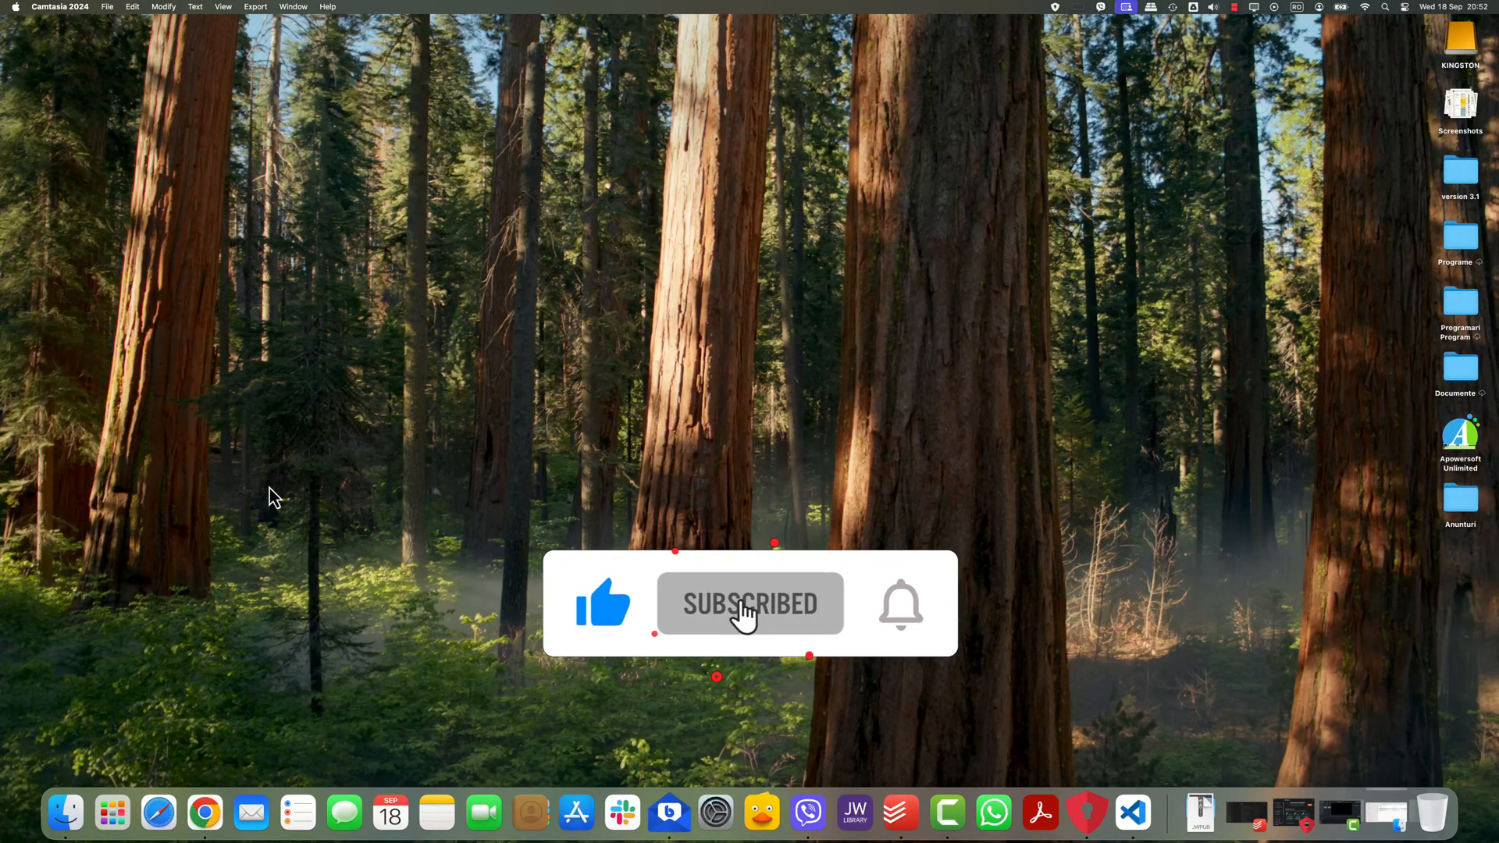
pyautogui.click(900, 604)
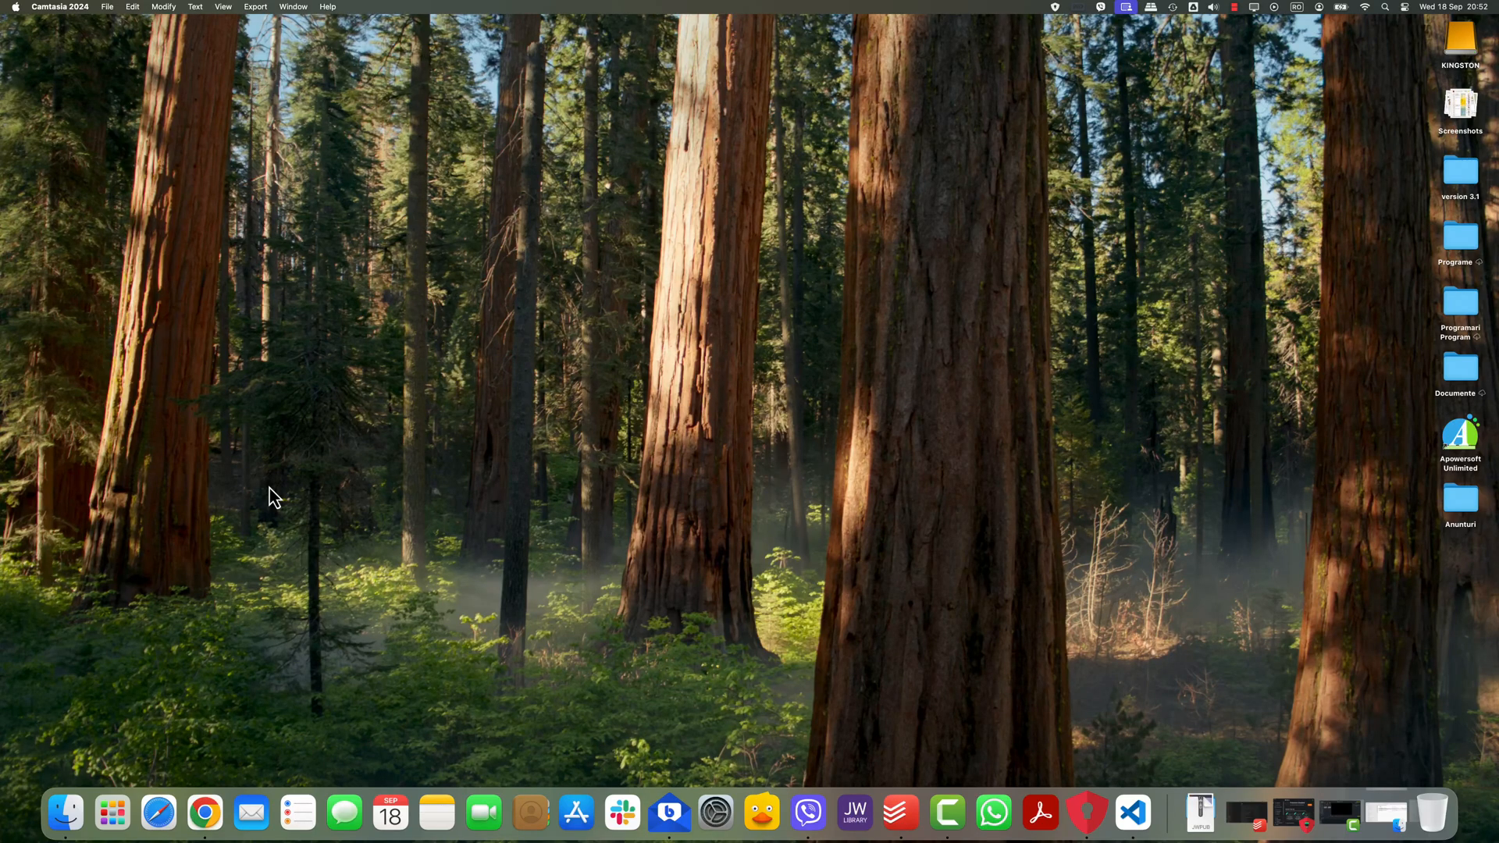
pyautogui.click(112, 813)
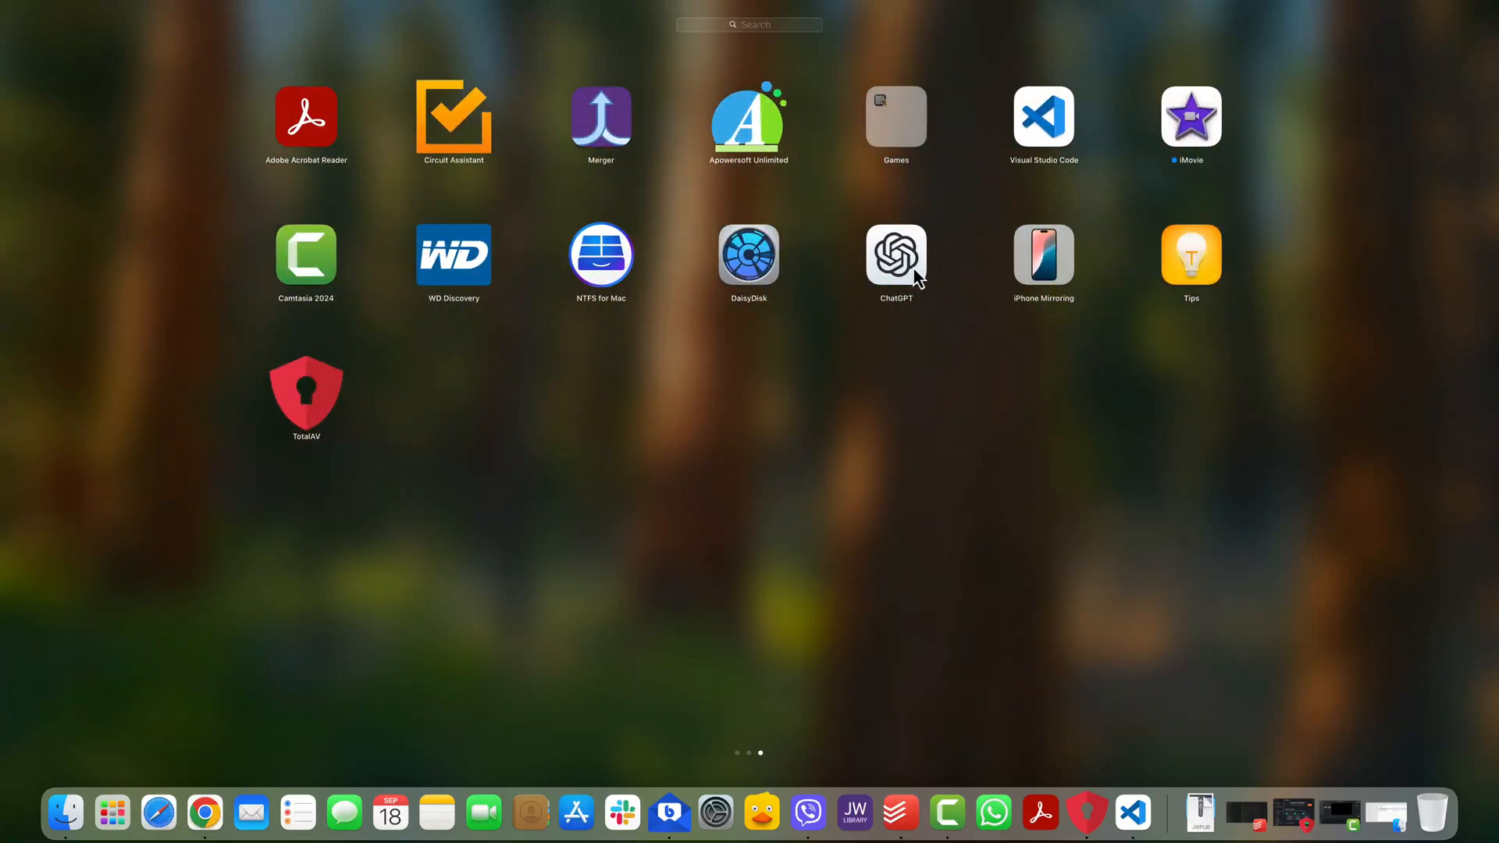
pyautogui.moveTo(771, 32)
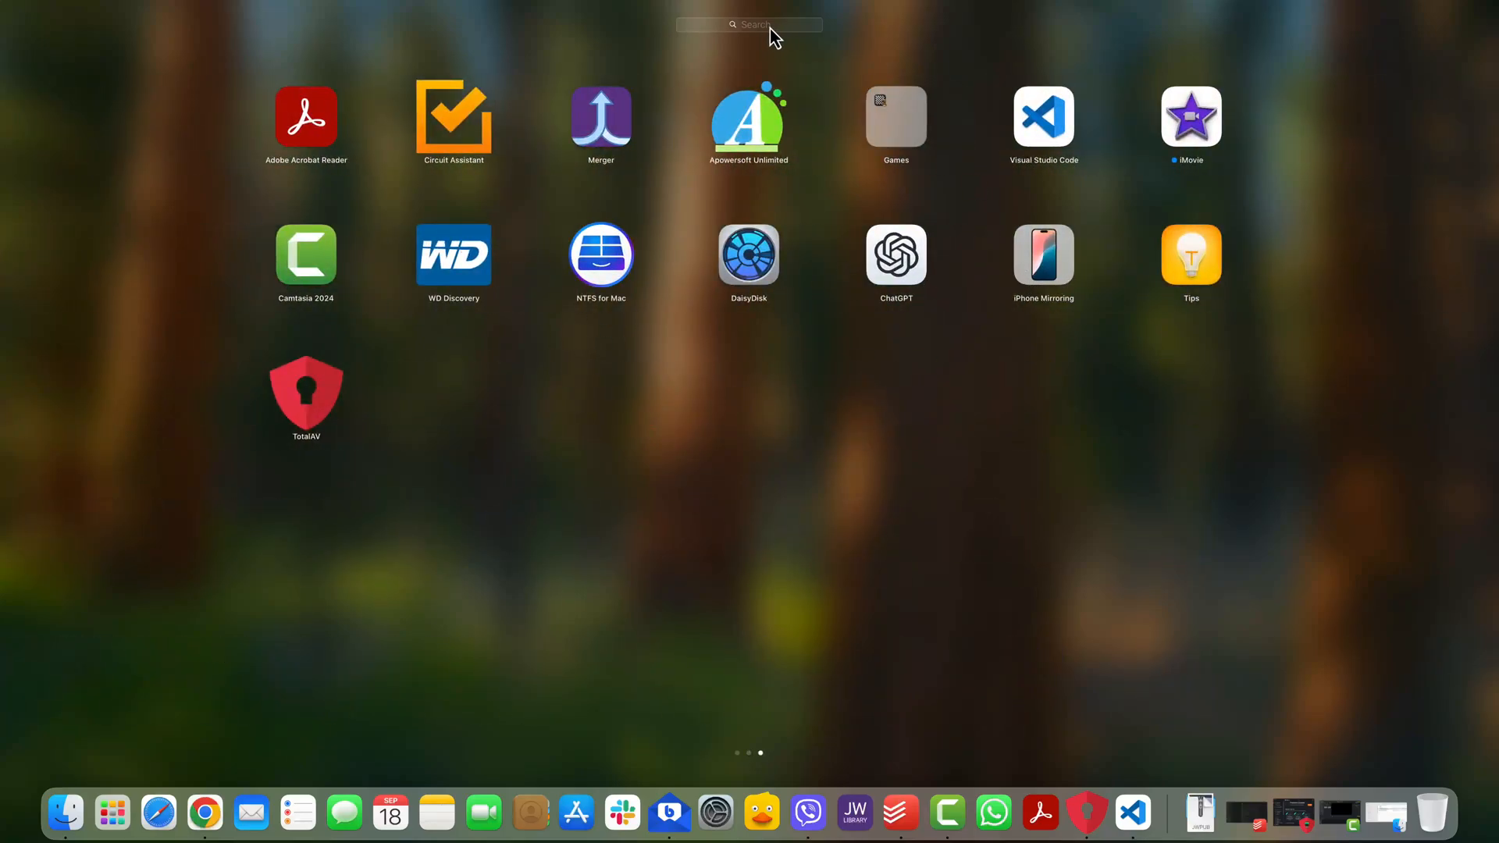
# Search Launchpad for "mirr" to list ApowerMirror and iPhone Mirroring
pyautogui.click(750, 24)
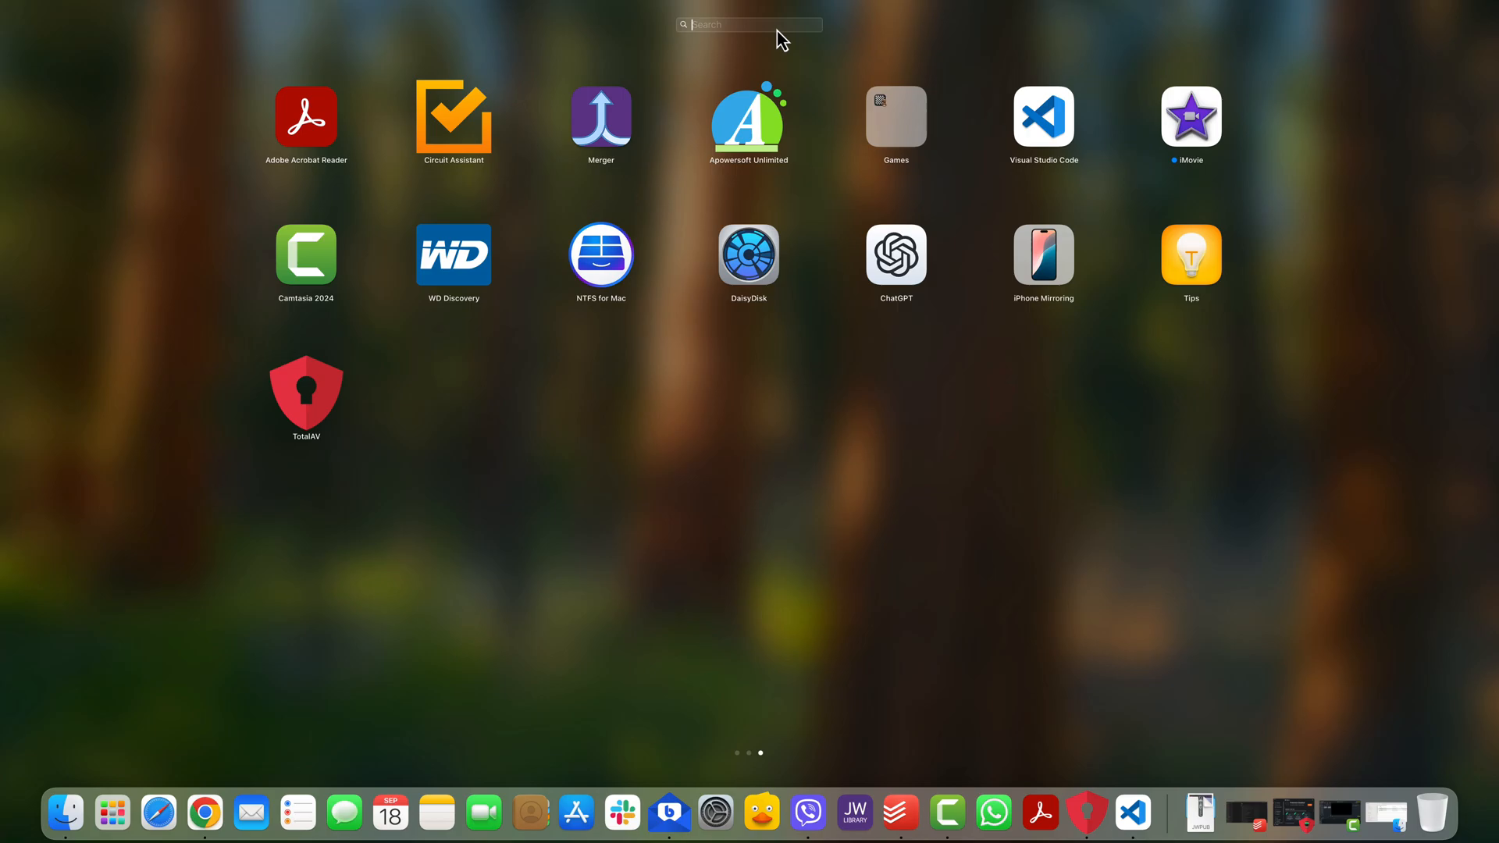
pyautogui.write('mirr')
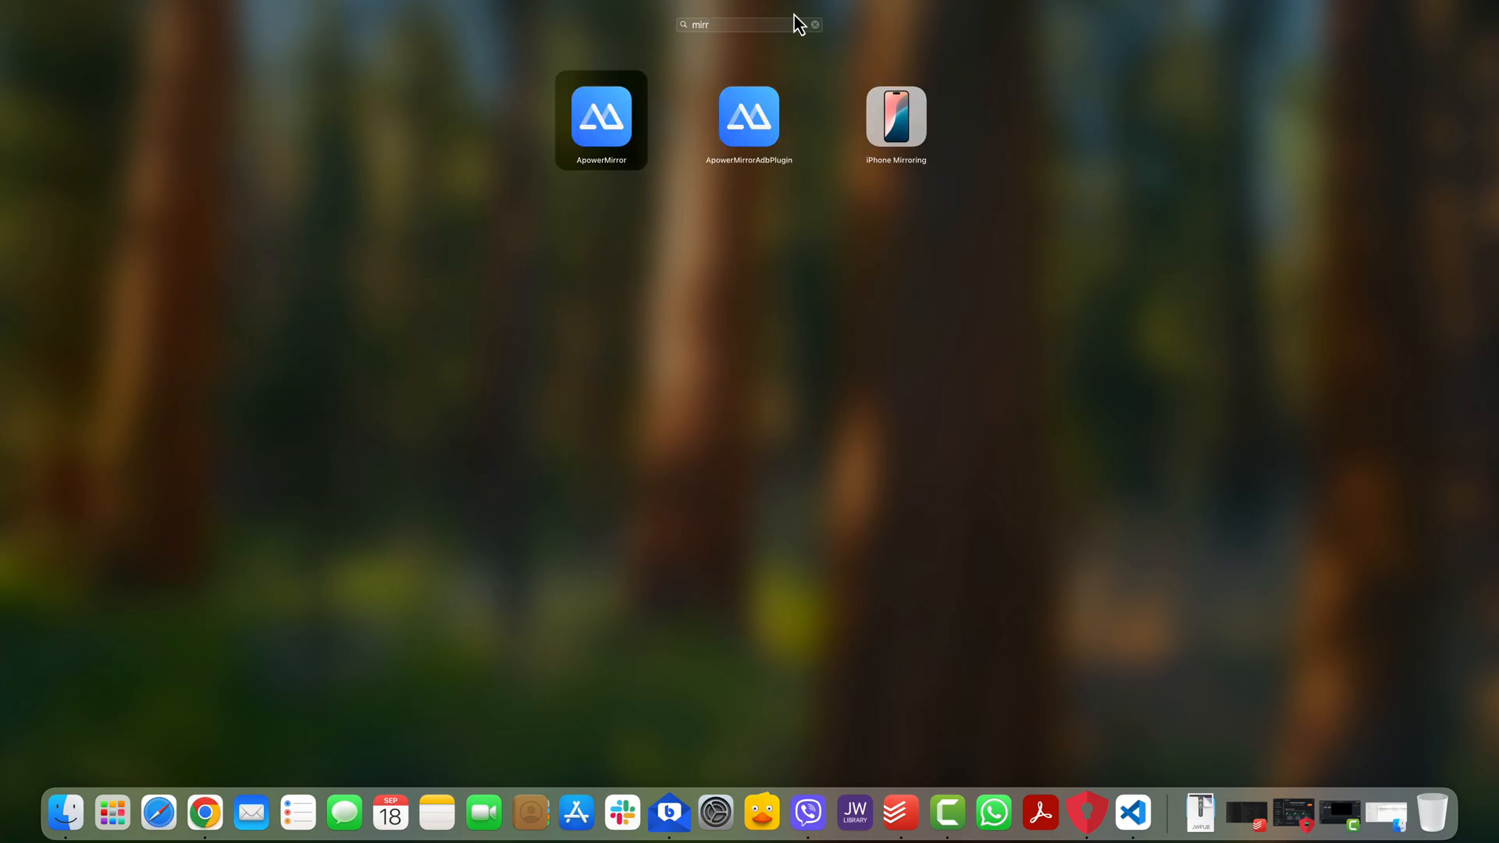
# Launch iPhone Mirroring and continue past its welcome screen
pyautogui.doubleClick(896, 116)
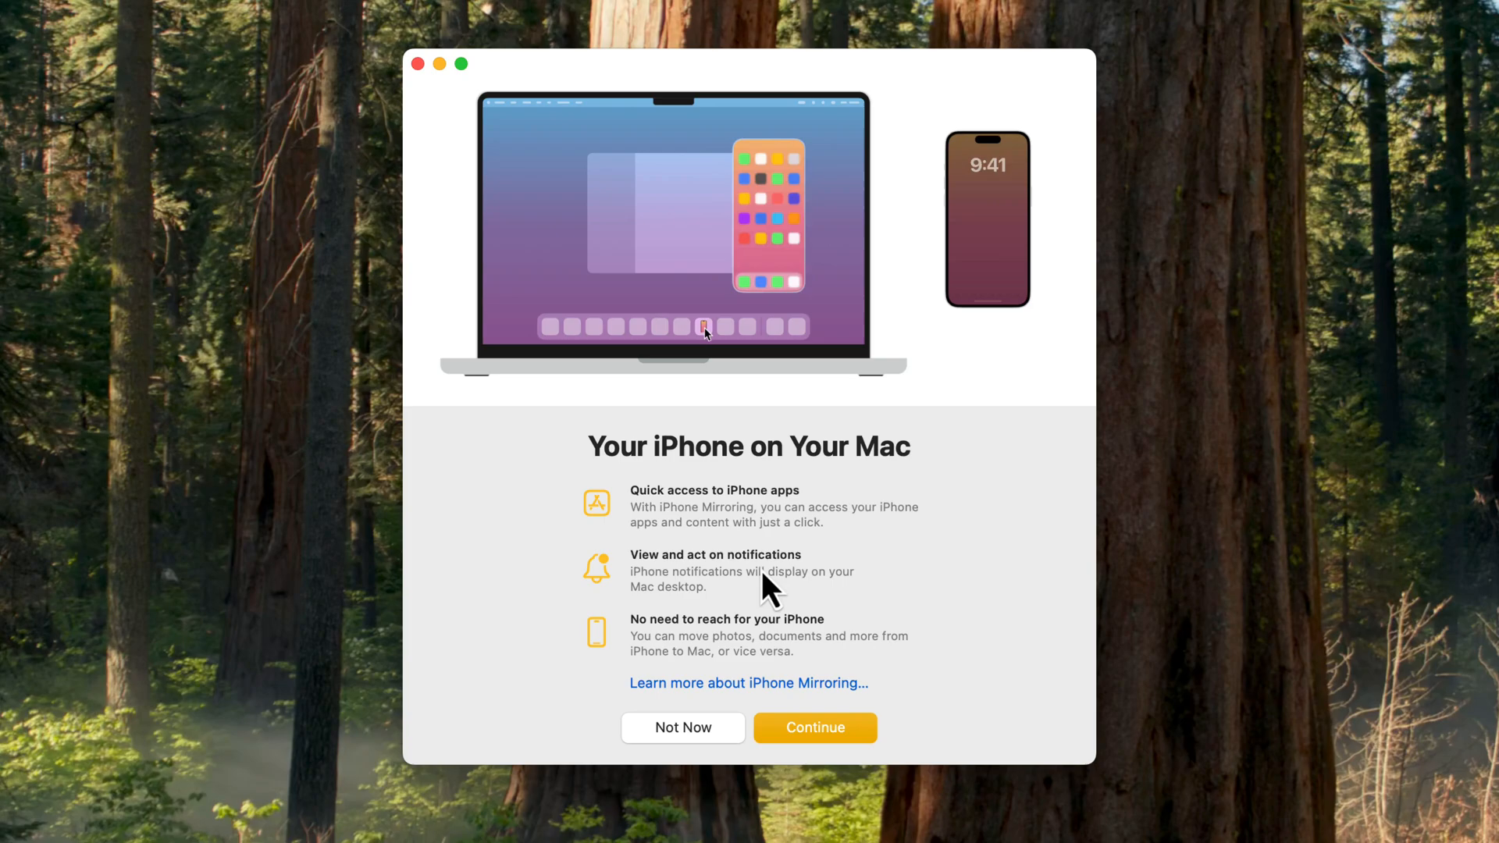
pyautogui.moveTo(790, 653)
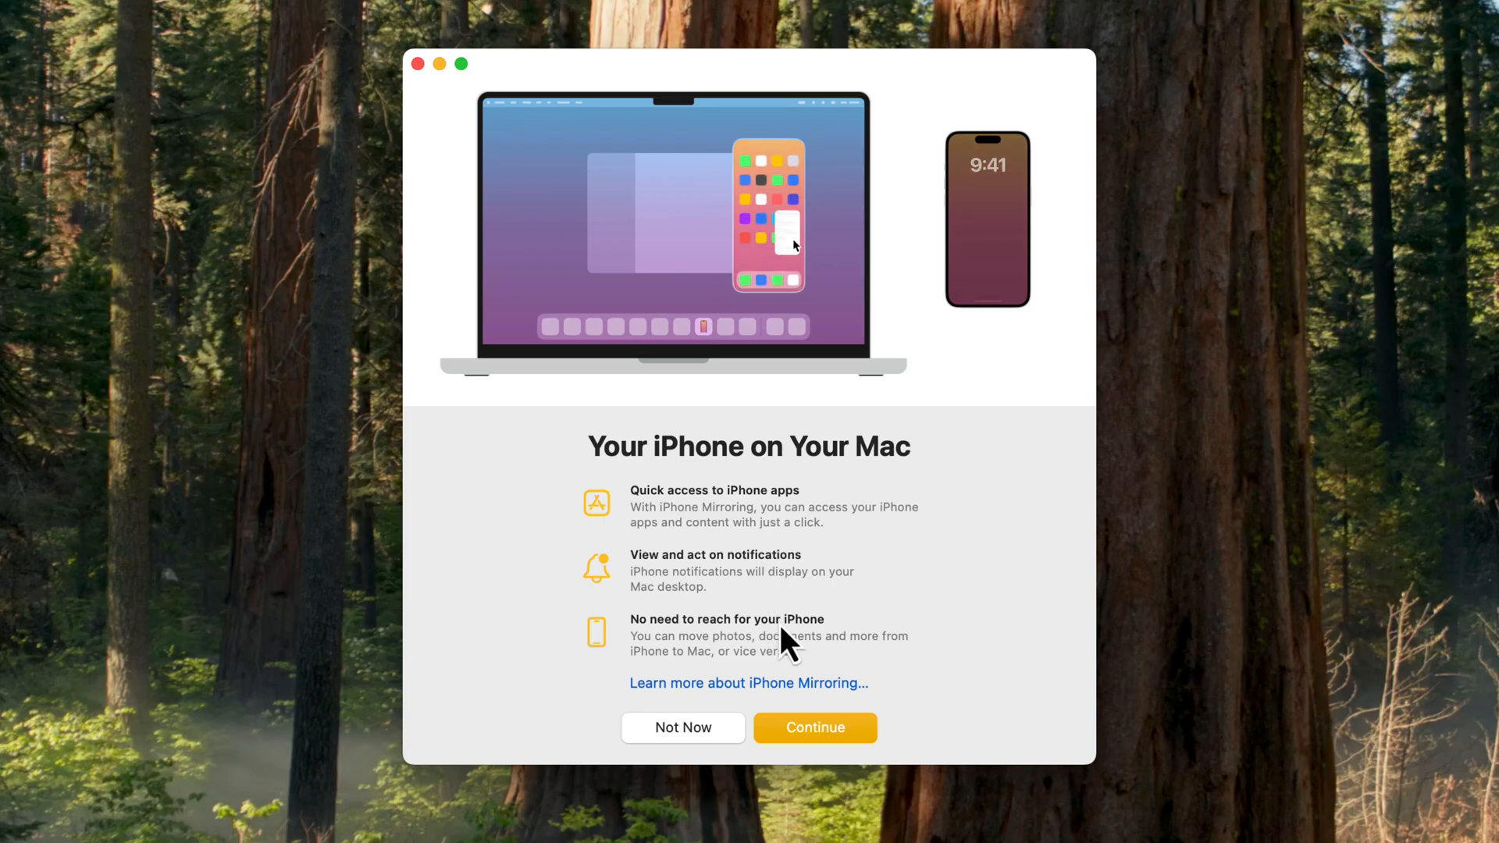
pyautogui.moveTo(728, 425)
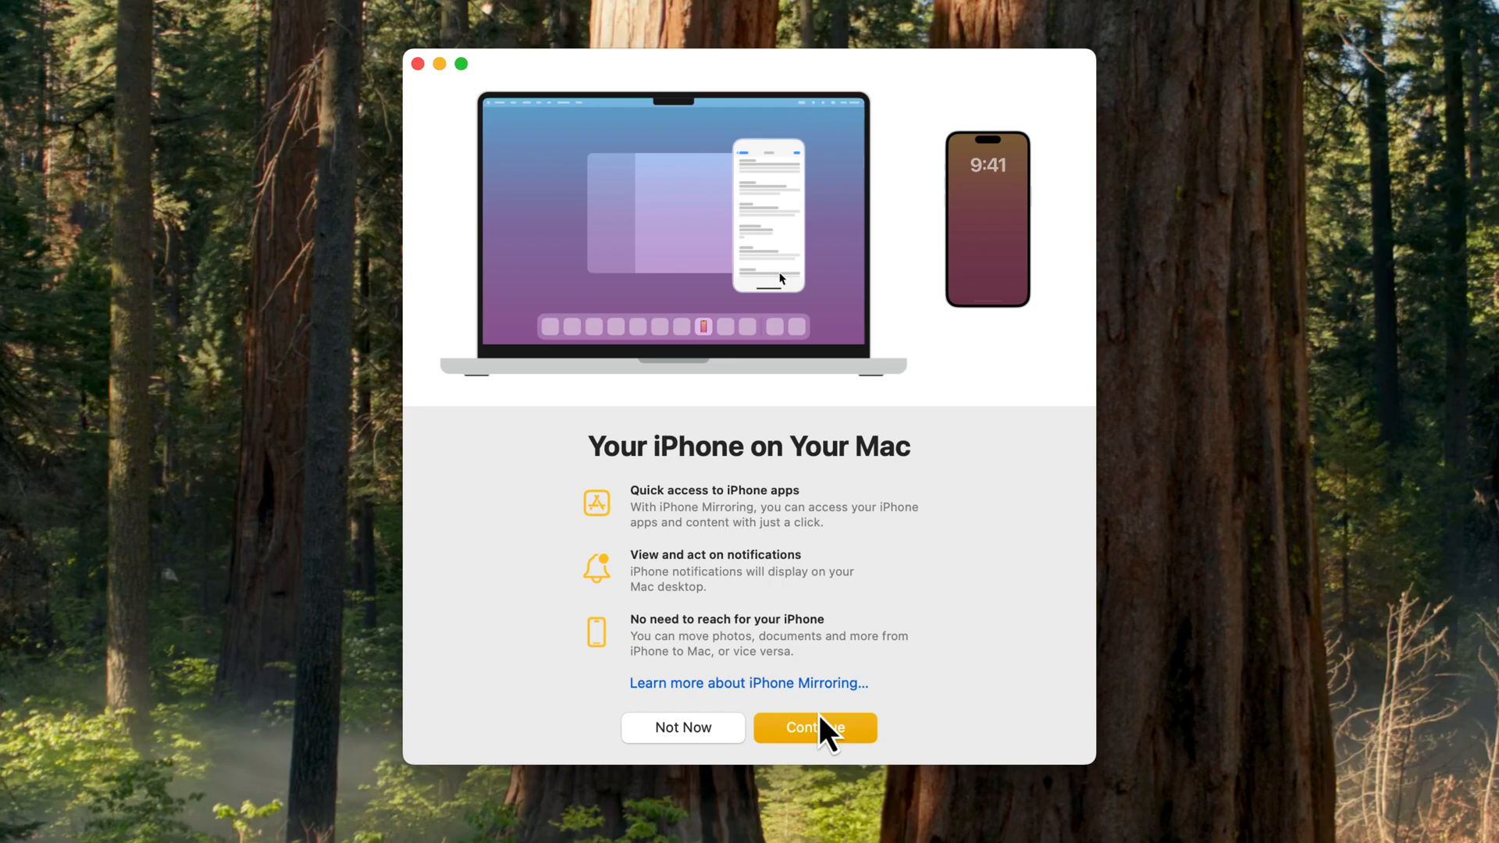
pyautogui.click(815, 727)
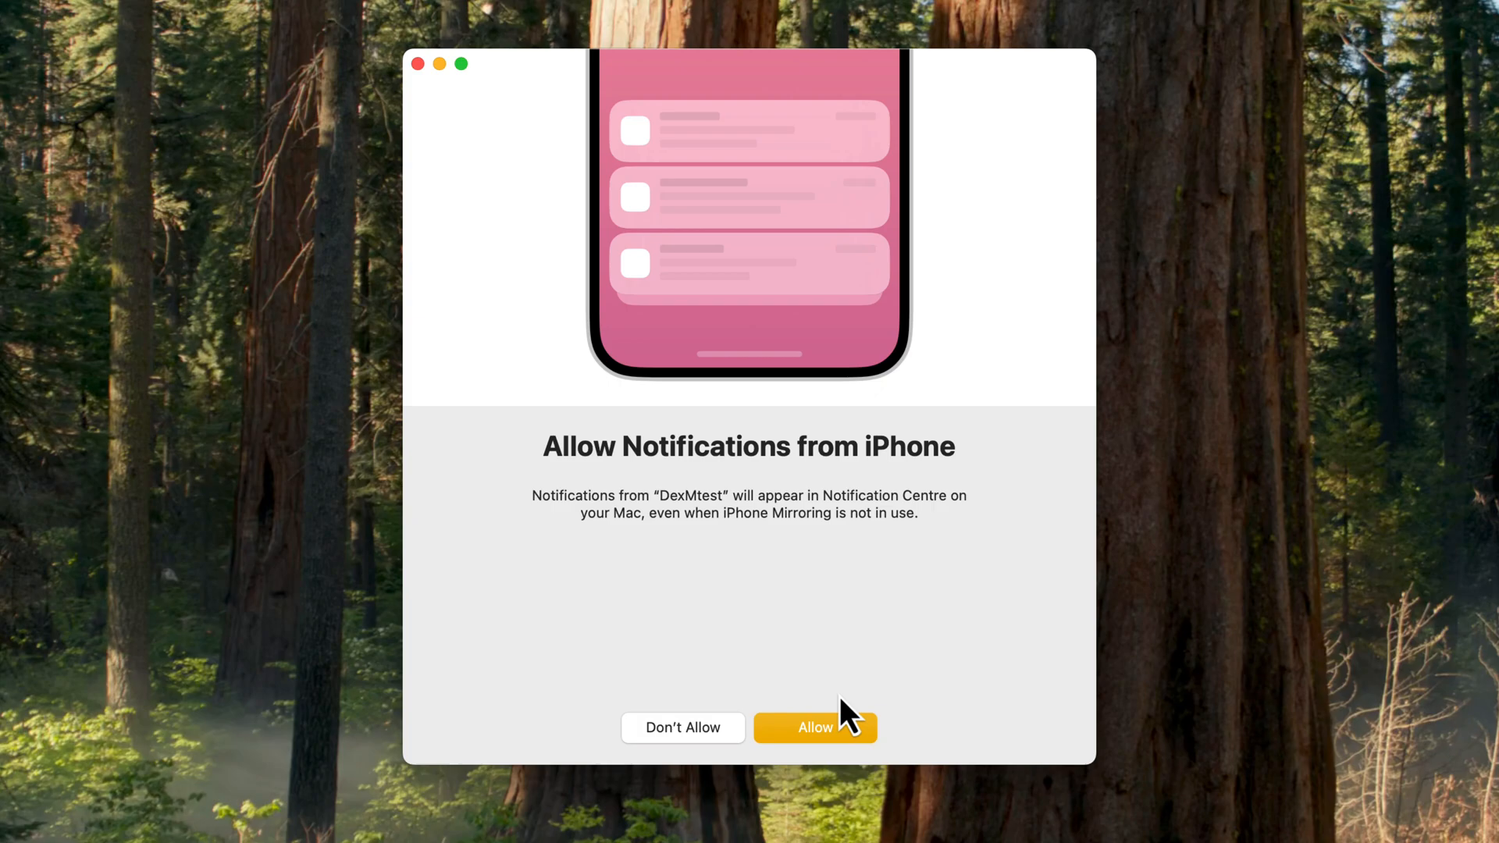
# Allow iPhone notifications on the Mac and choose Get Started
pyautogui.click(815, 727)
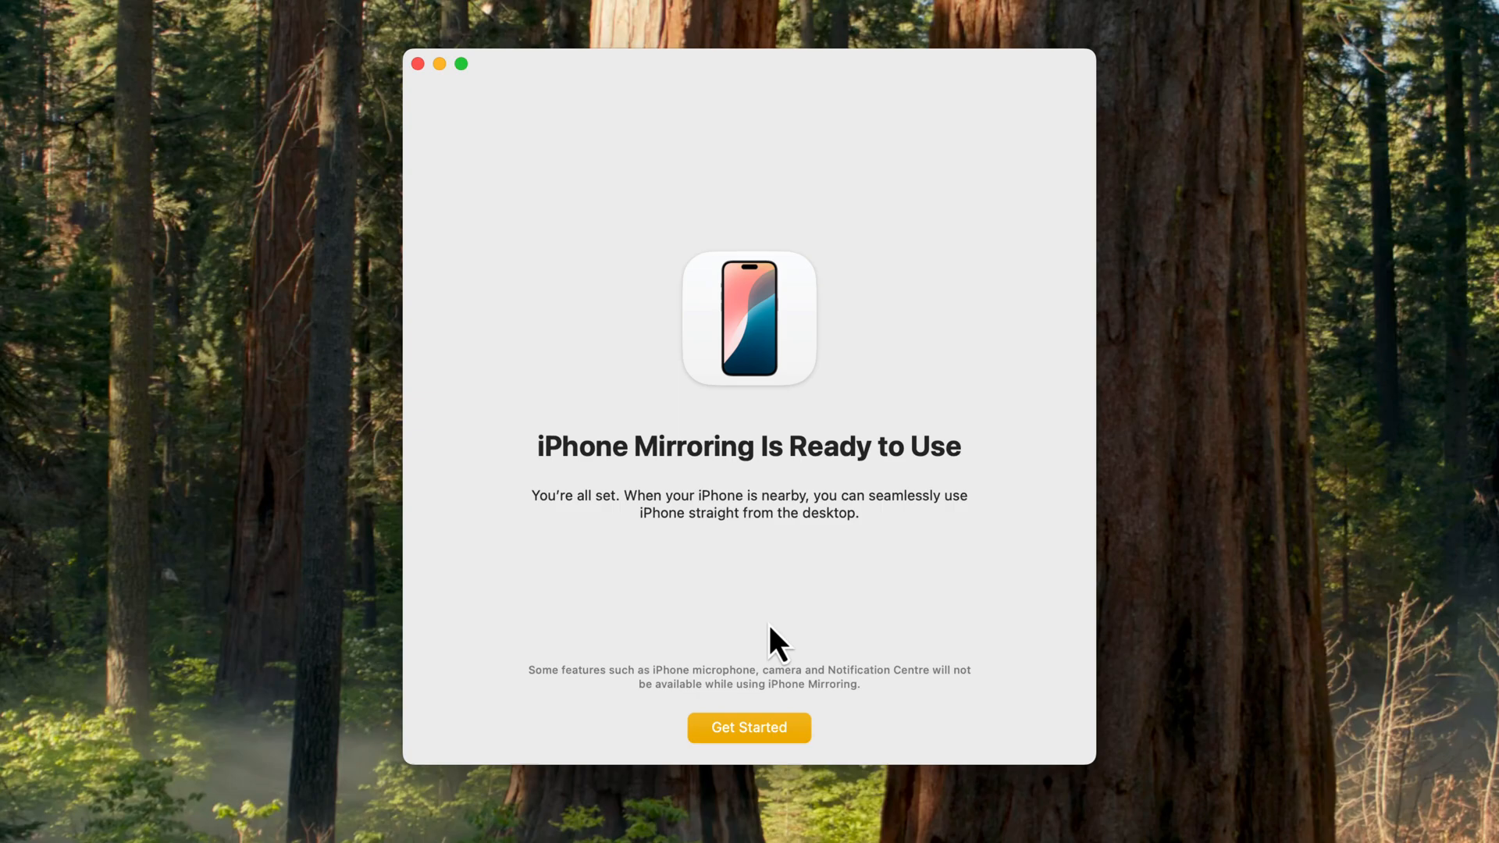
pyautogui.click(748, 727)
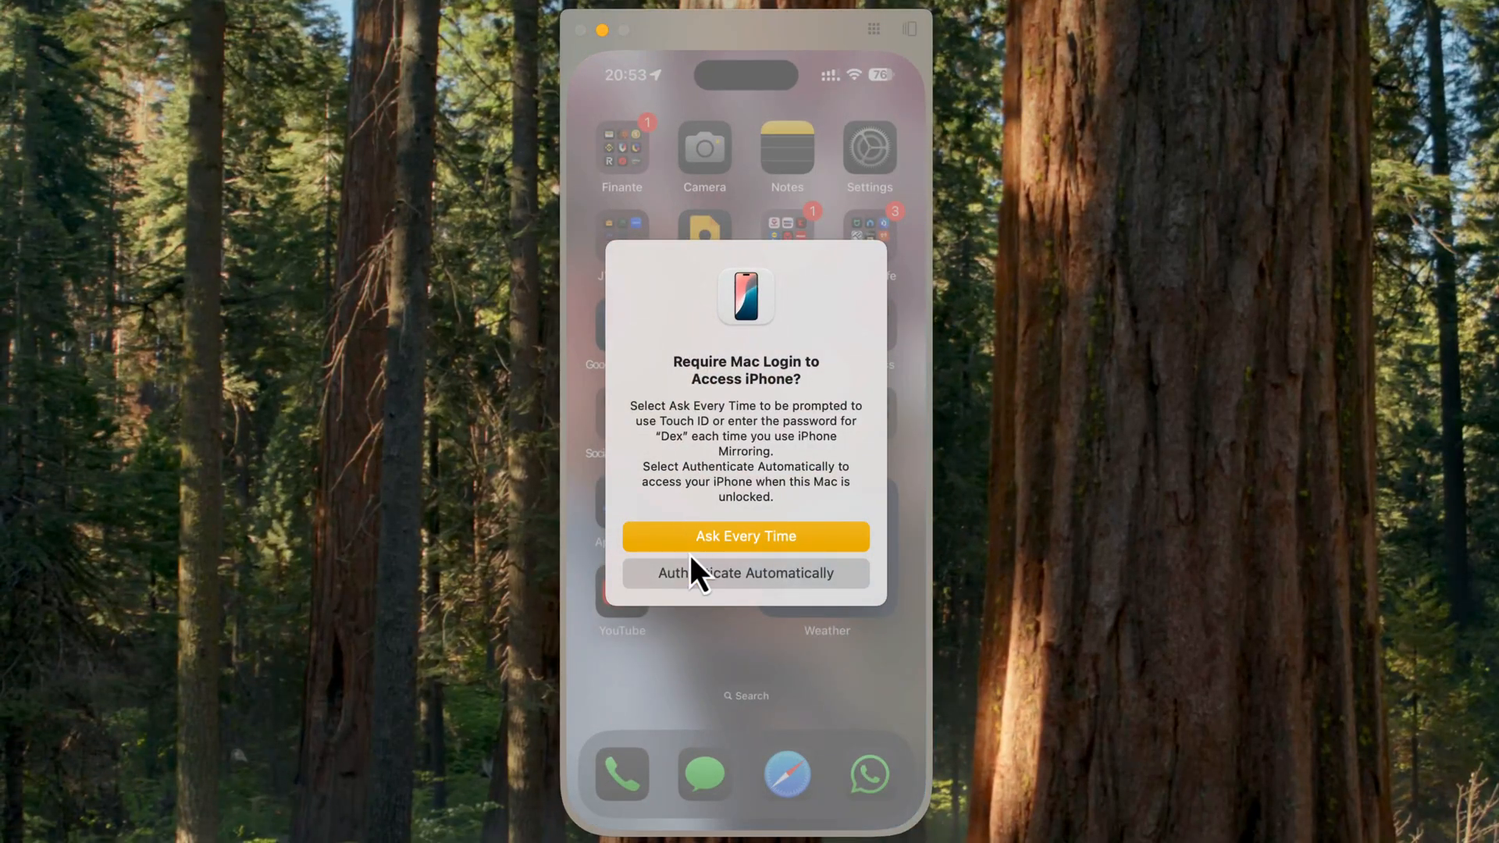
# Choose Authenticate Automatically and confirm with the Mac password
pyautogui.click(745, 573)
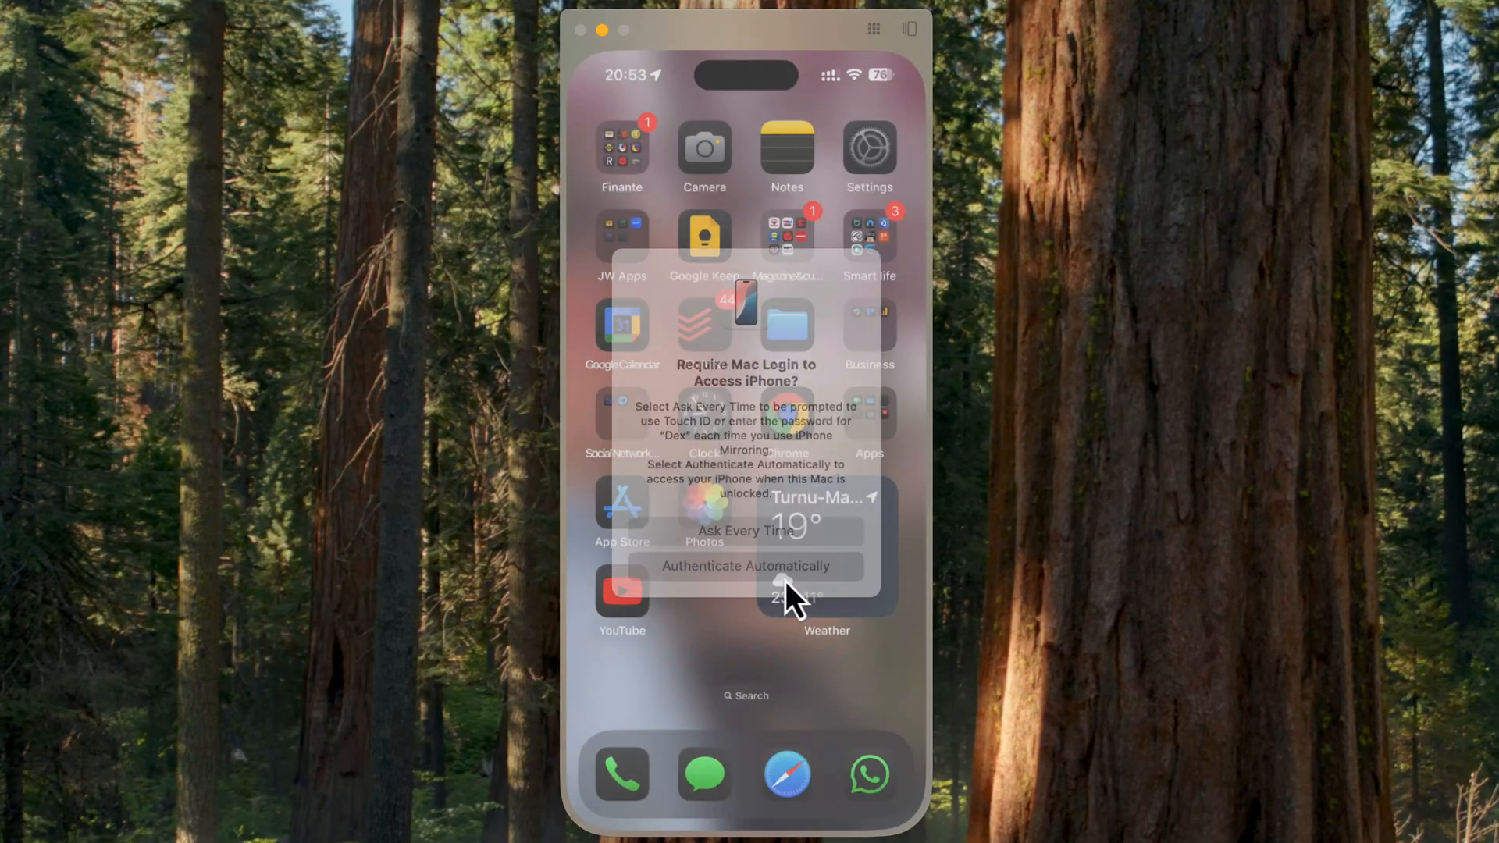
pyautogui.click(745, 566)
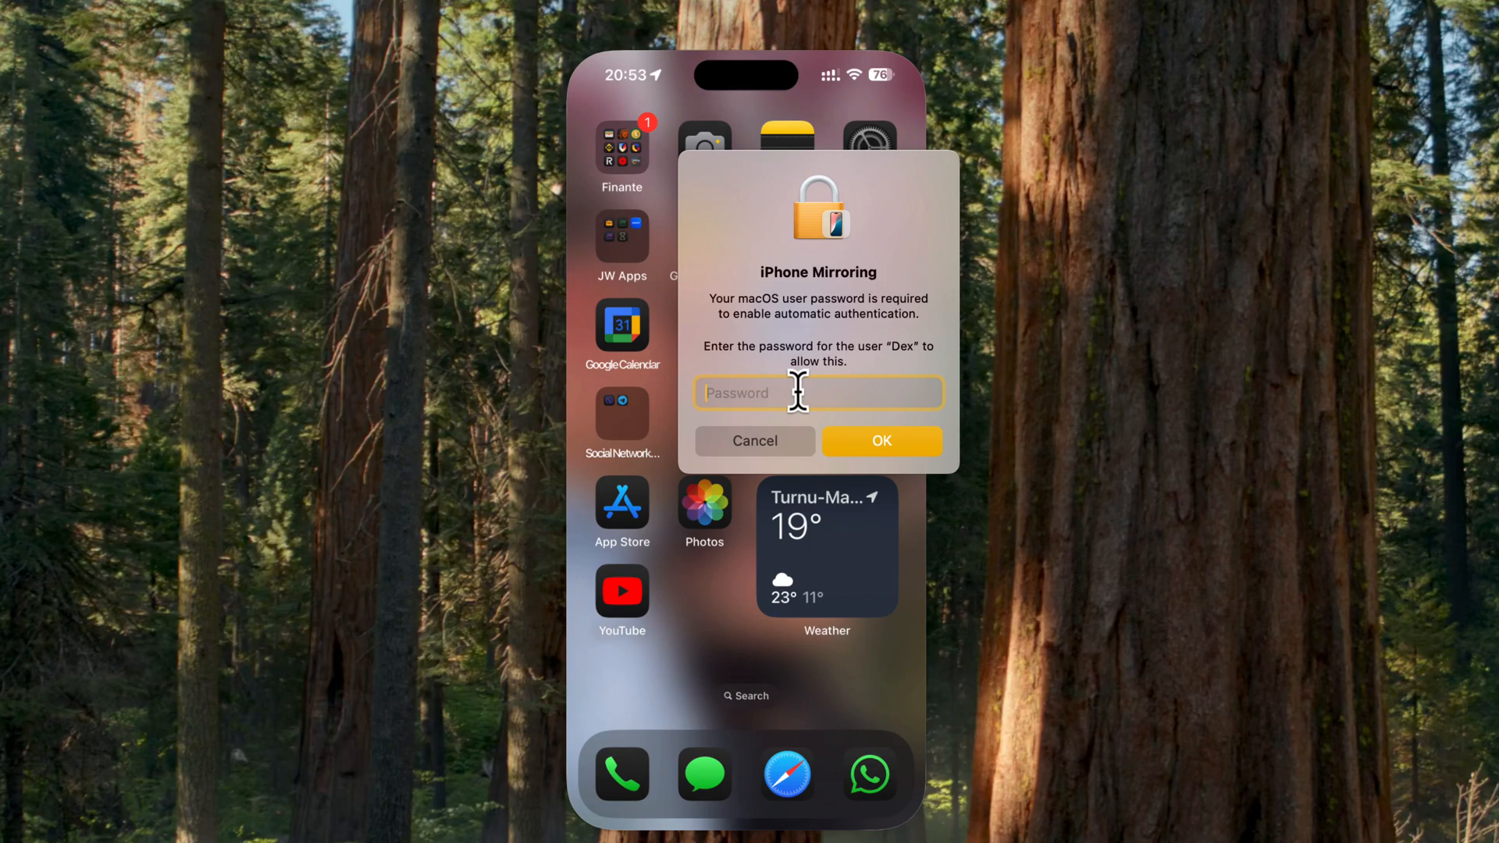
pyautogui.write('••')
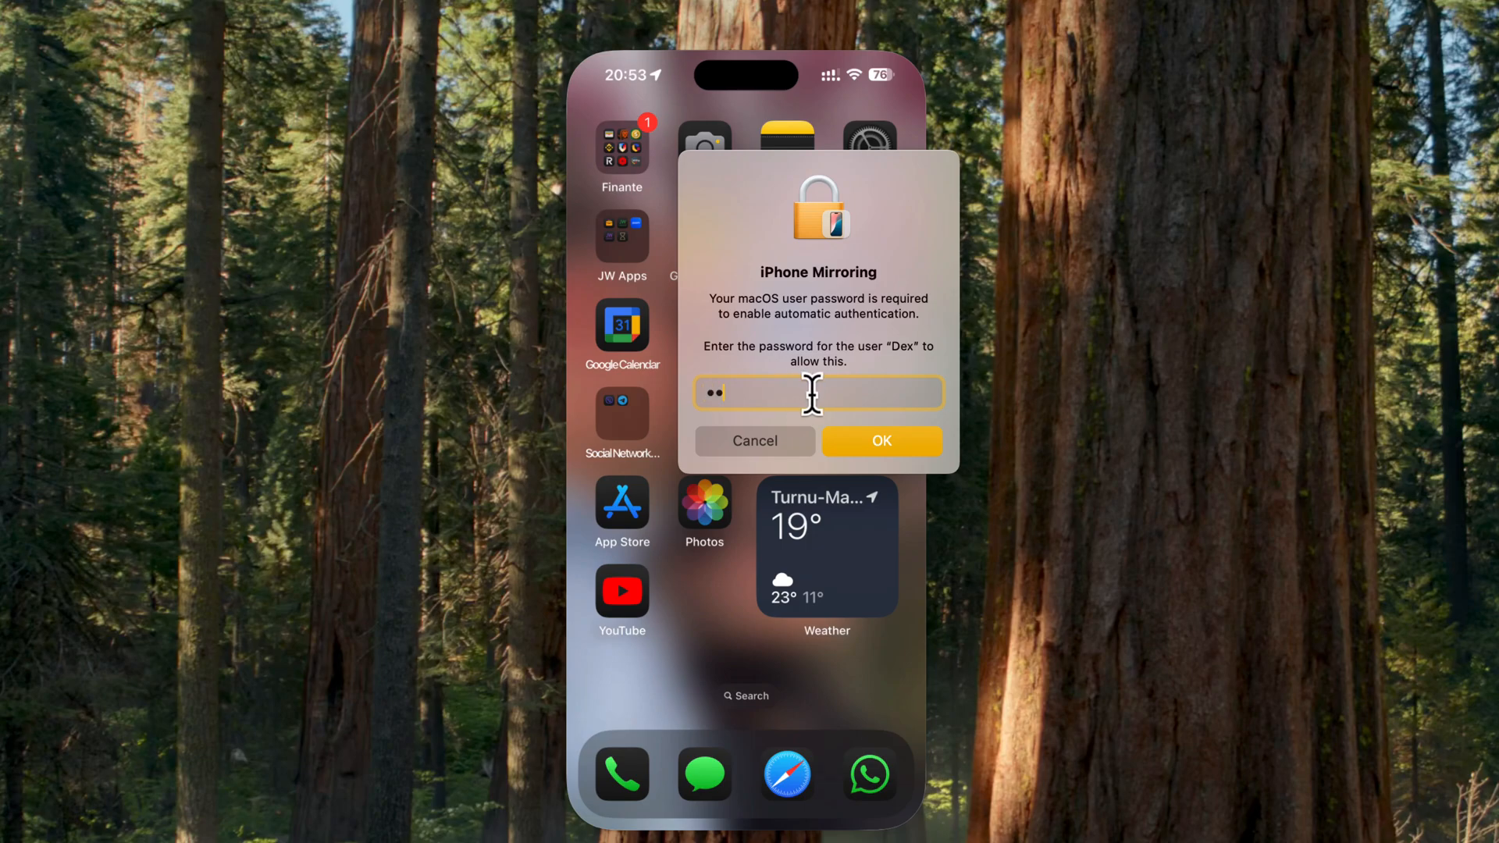
pyautogui.click(881, 441)
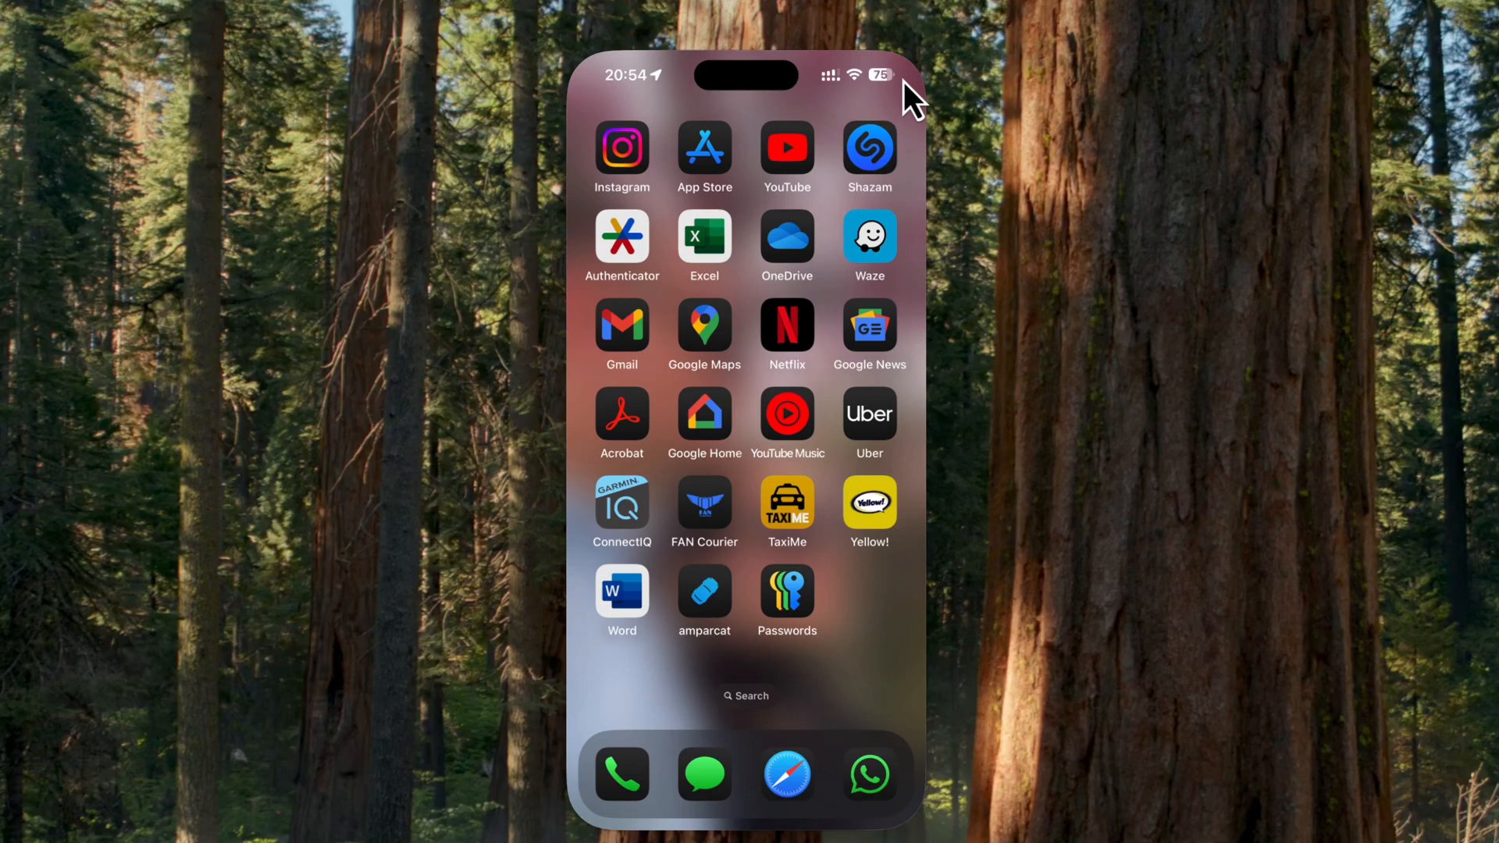
# Browse the iPhone home screens and launch the Philips Airfryer app
pyautogui.click(868, 501)
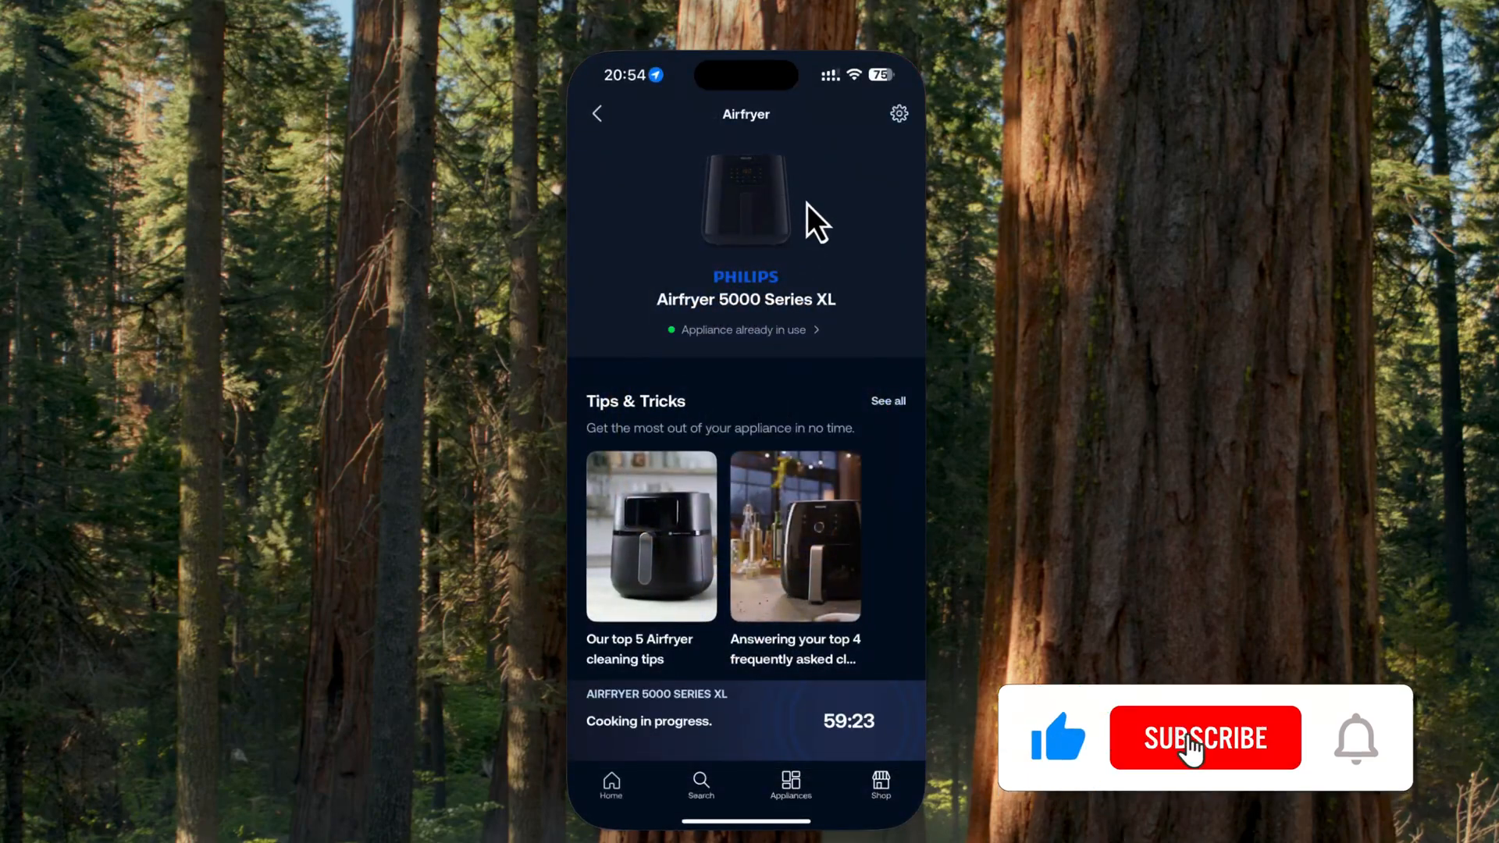
pyautogui.click(1205, 738)
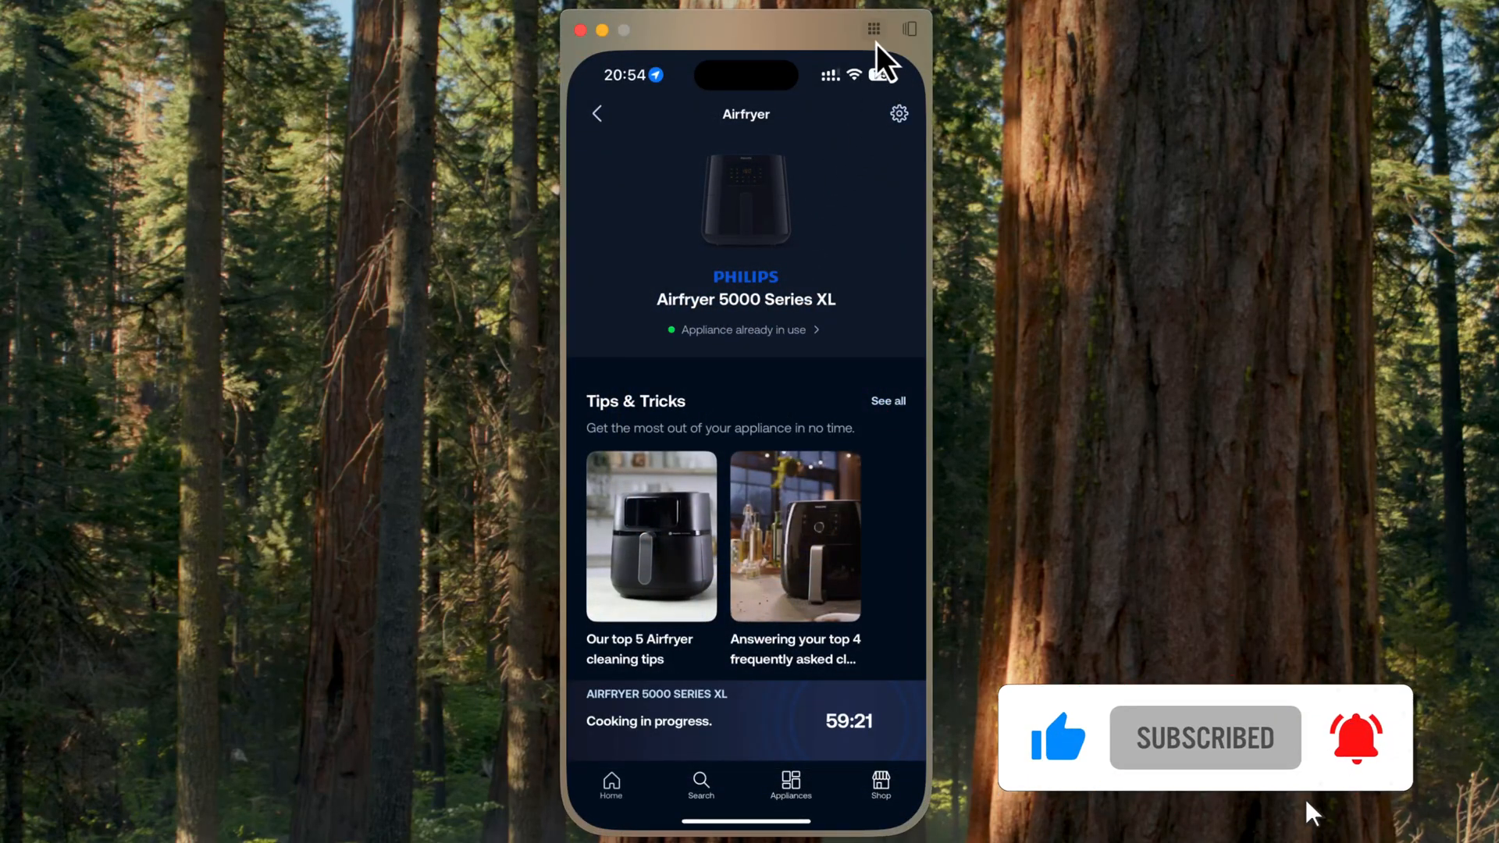